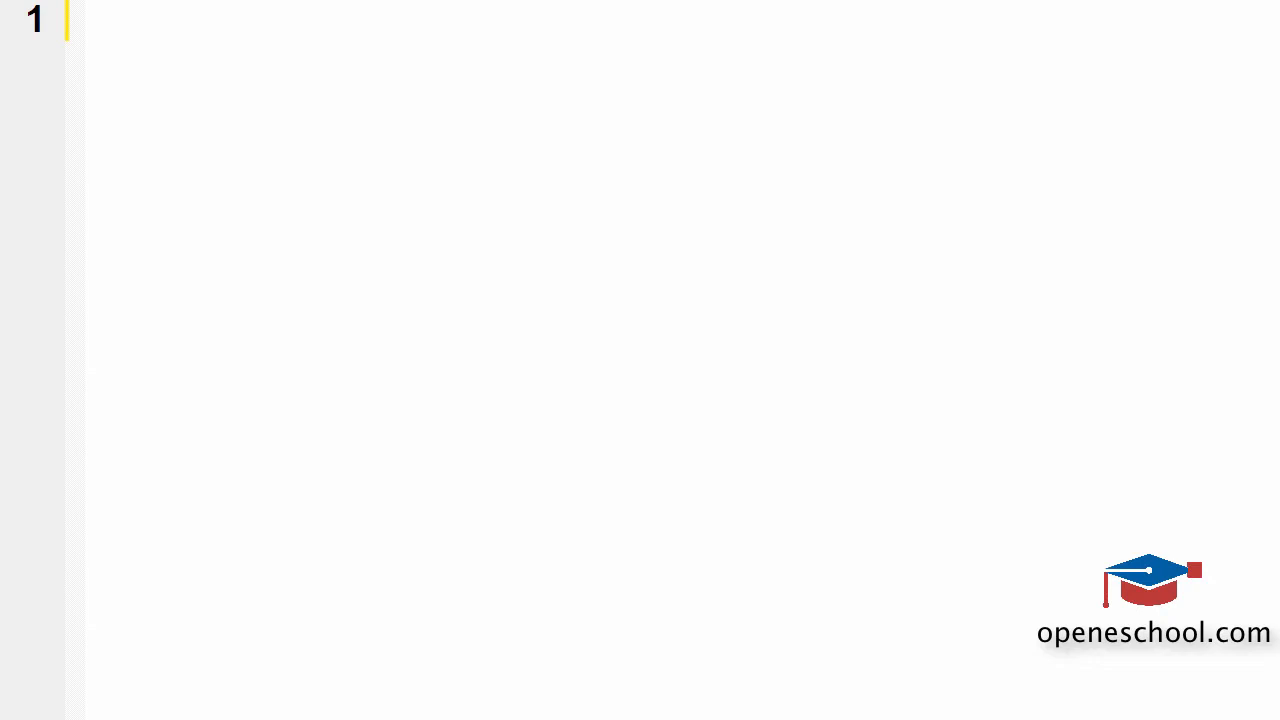
# Write #include<stdio.h> followed by the void main() function header
pyautogui.write('#')
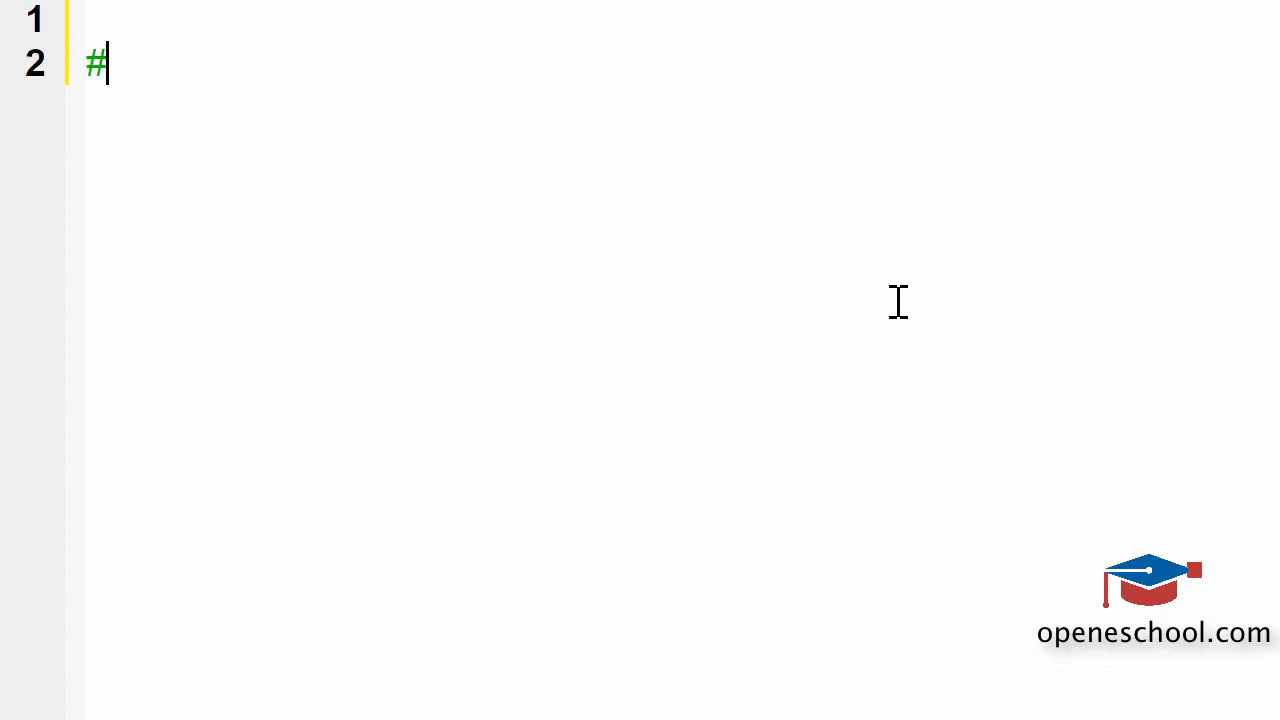
pyautogui.write('include<')
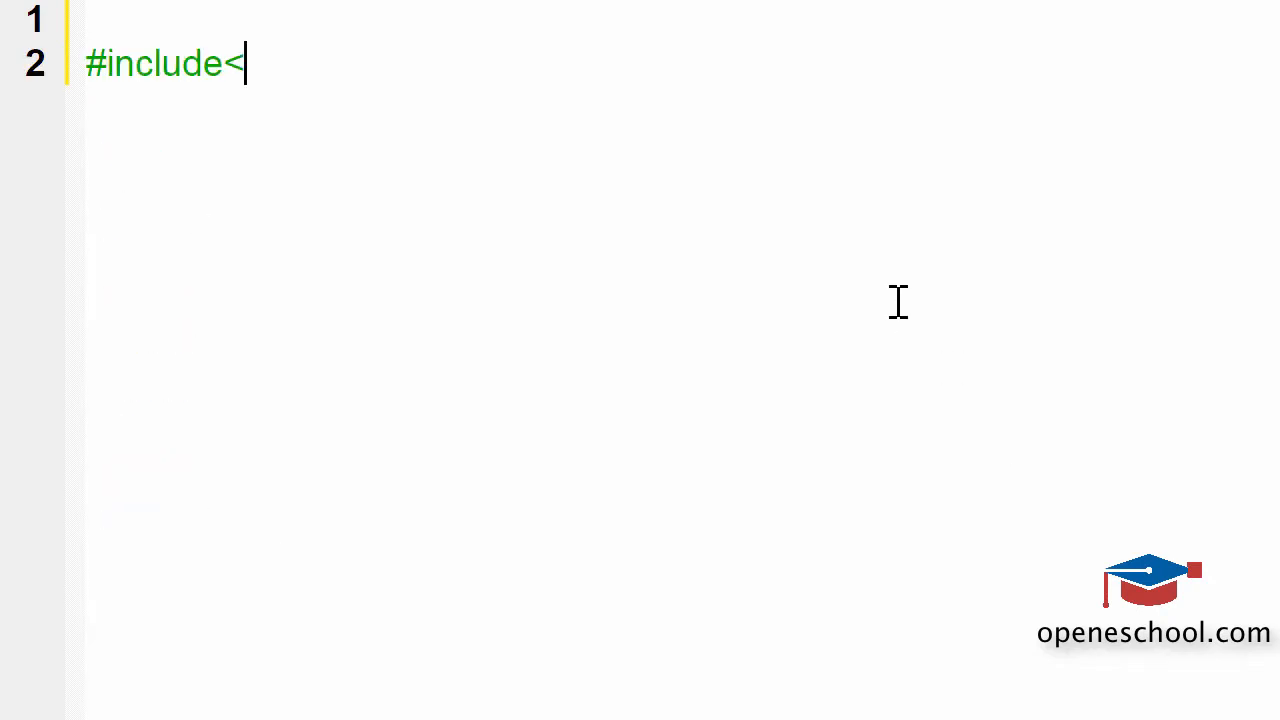
pyautogui.write('stdio.h>')
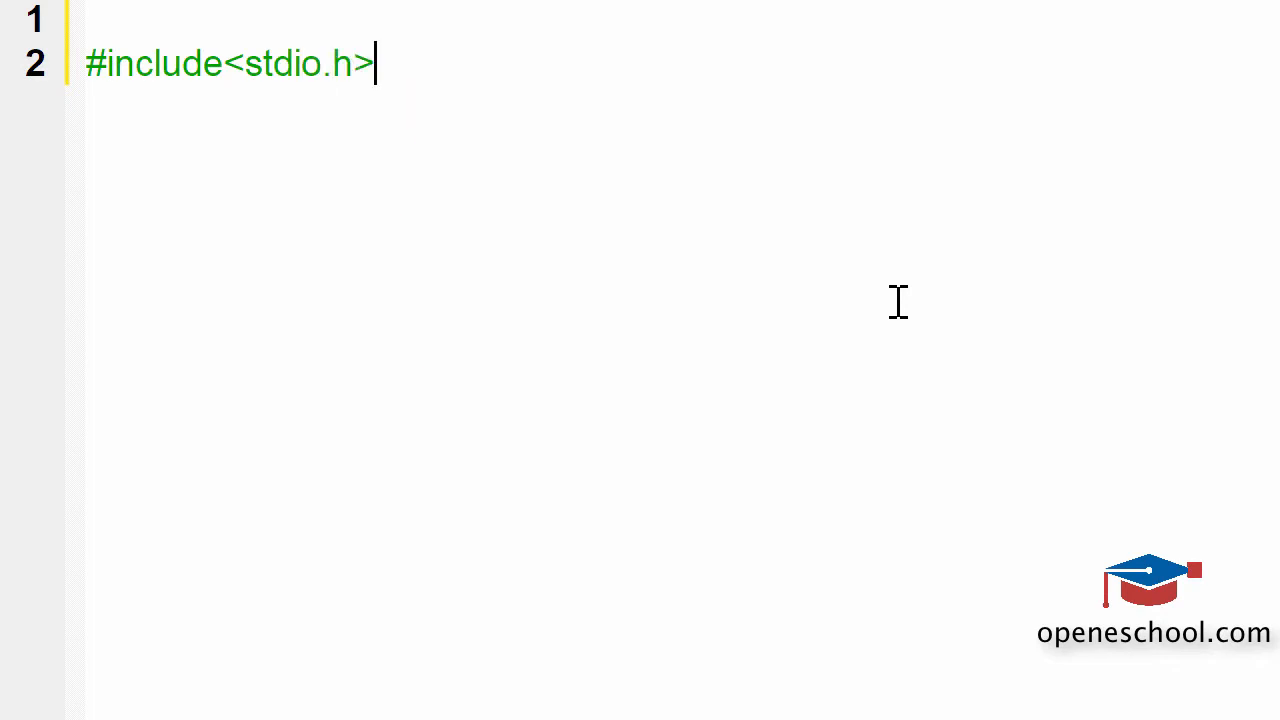
pyautogui.write('void main(')
pyautogui.write('{')
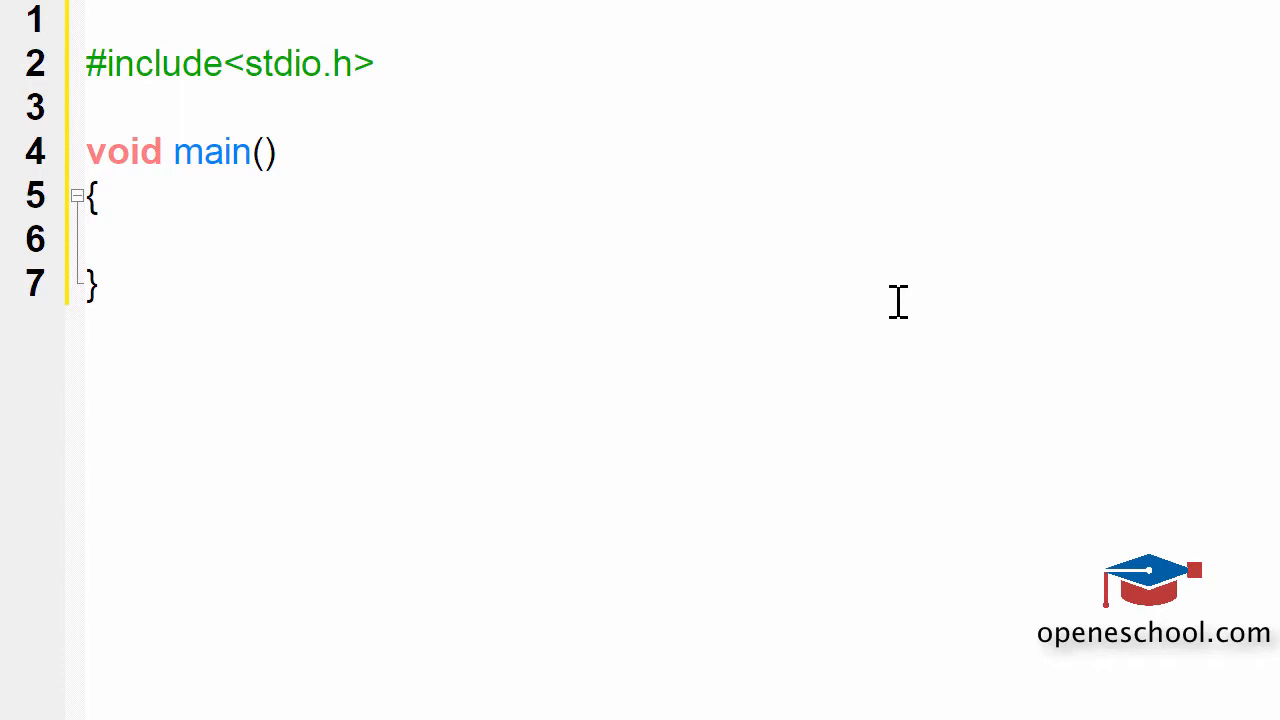
# Add a while( 1 ) loop with an opening brace inside main's body
pyautogui.click(124, 240)
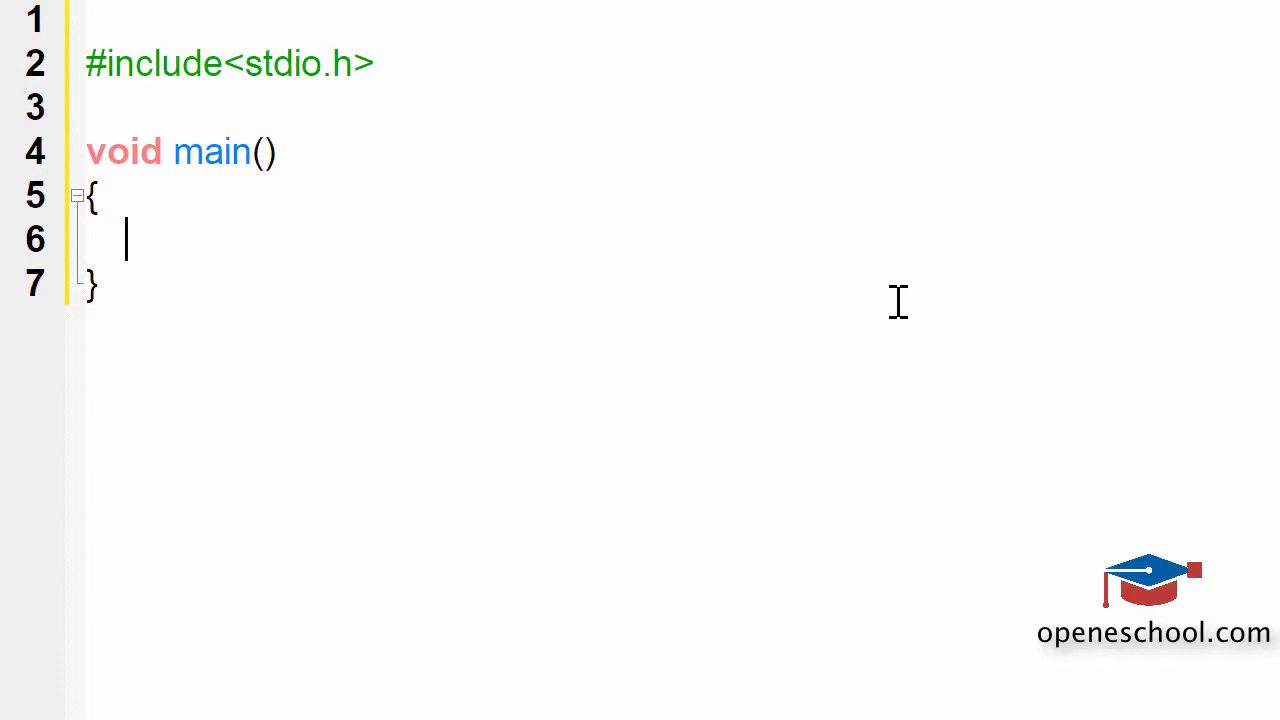
pyautogui.write('while( 1')
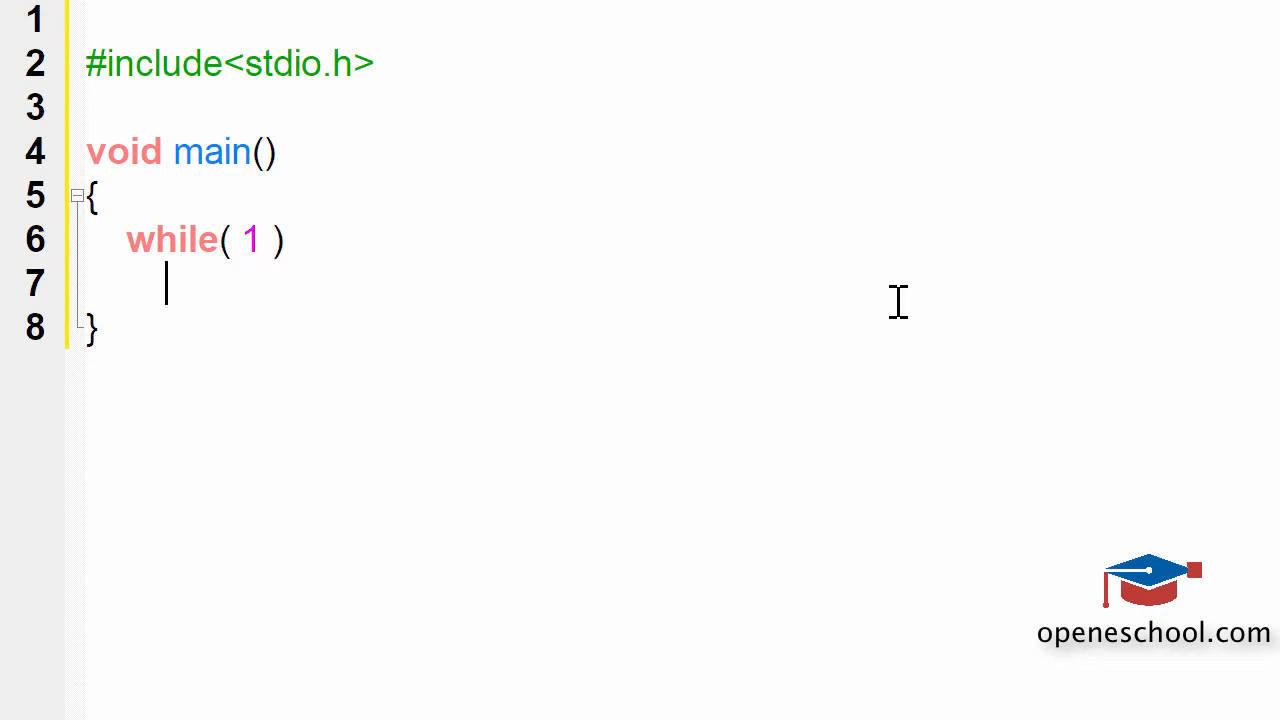
pyautogui.write('{')
pyautogui.write('}')
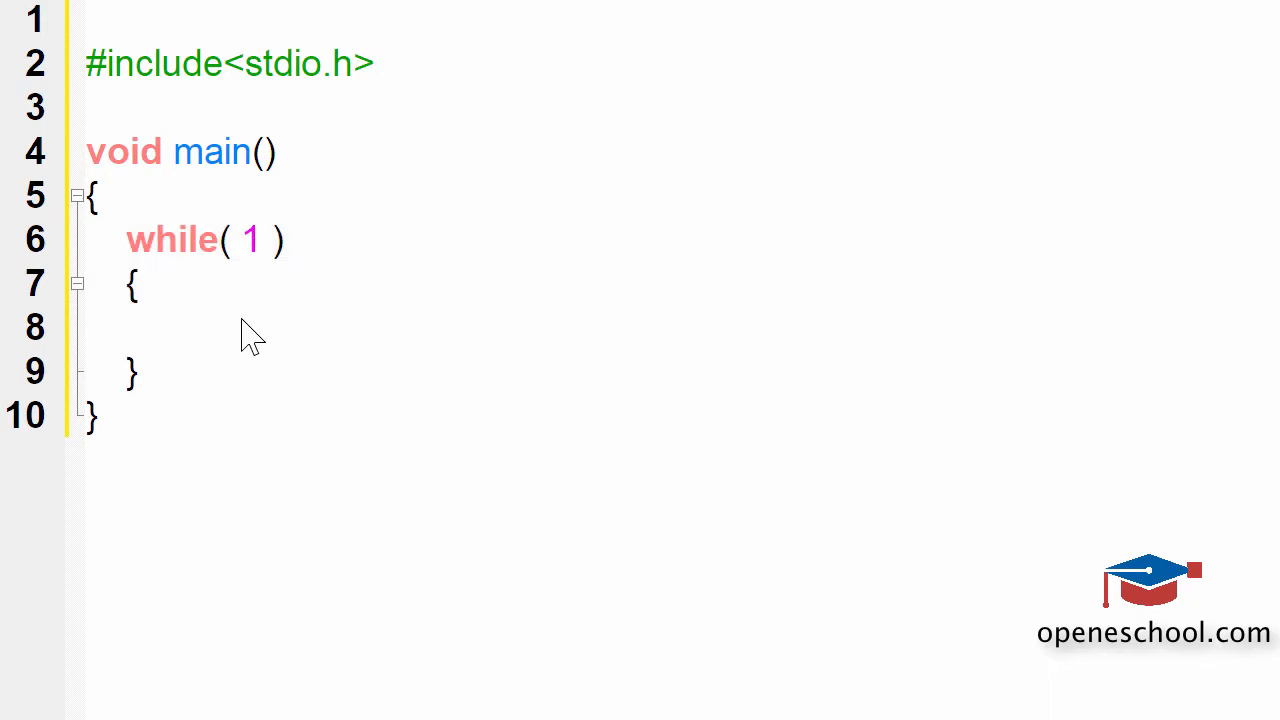
pyautogui.moveTo(124, 240); pyautogui.dragTo(136, 380)
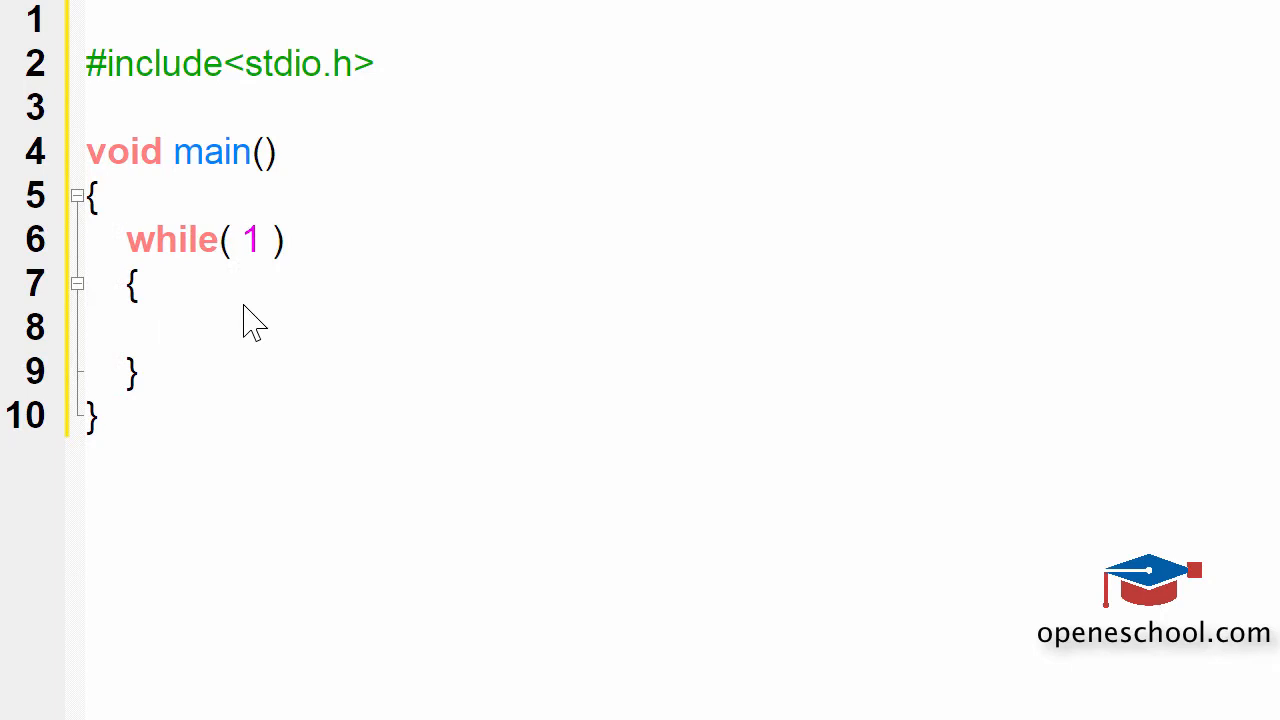
pyautogui.moveTo(268, 238)
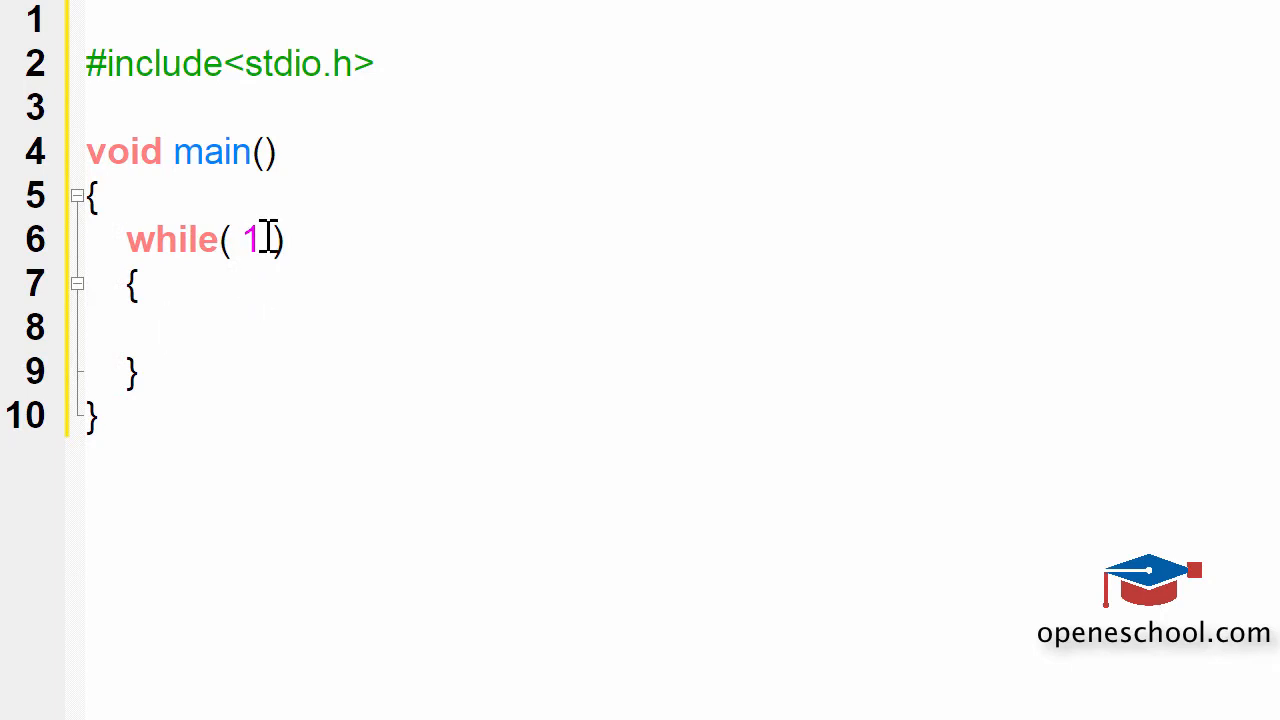
pyautogui.moveTo(256, 504)
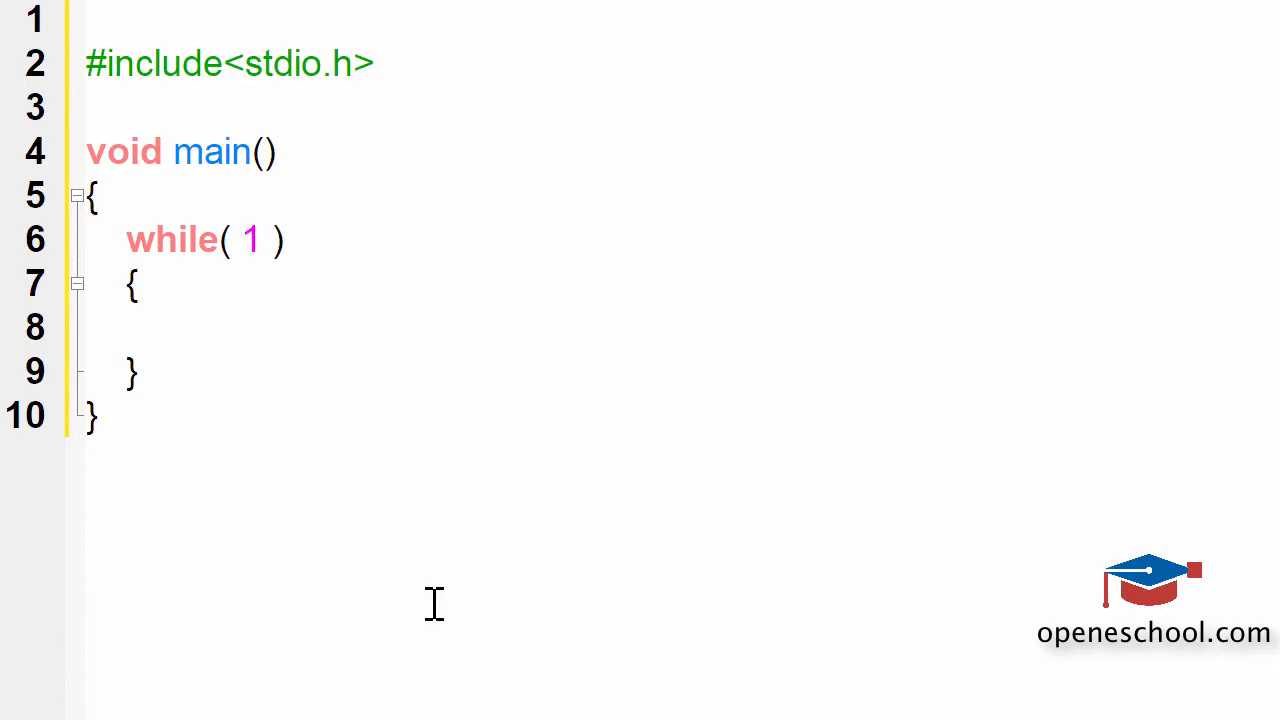
pyautogui.press('Backspace')
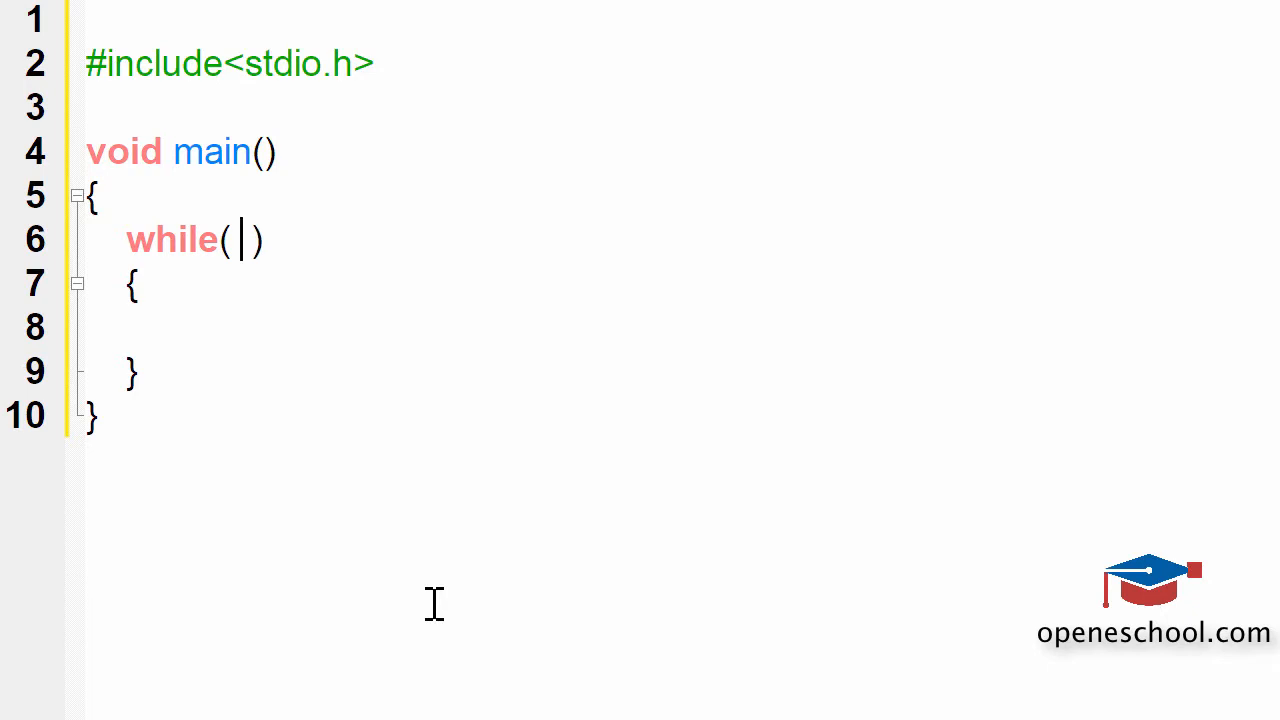
pyautogui.write('0')
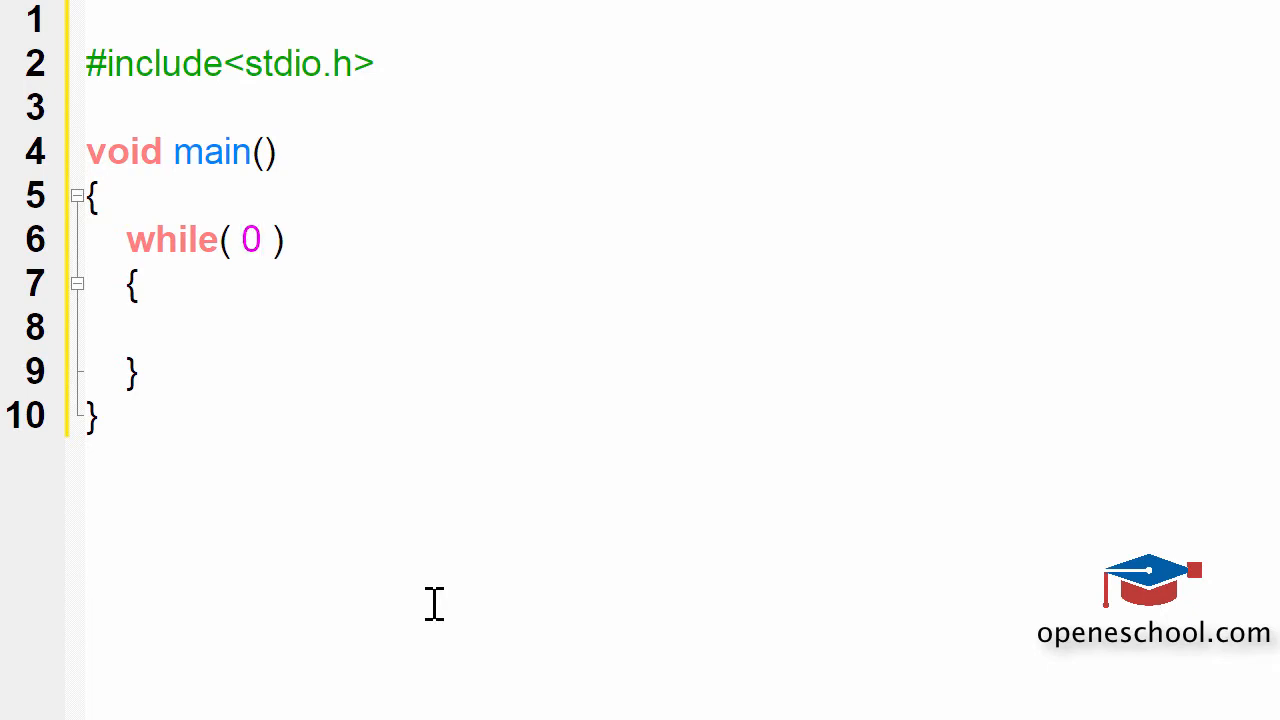
pyautogui.write('1')
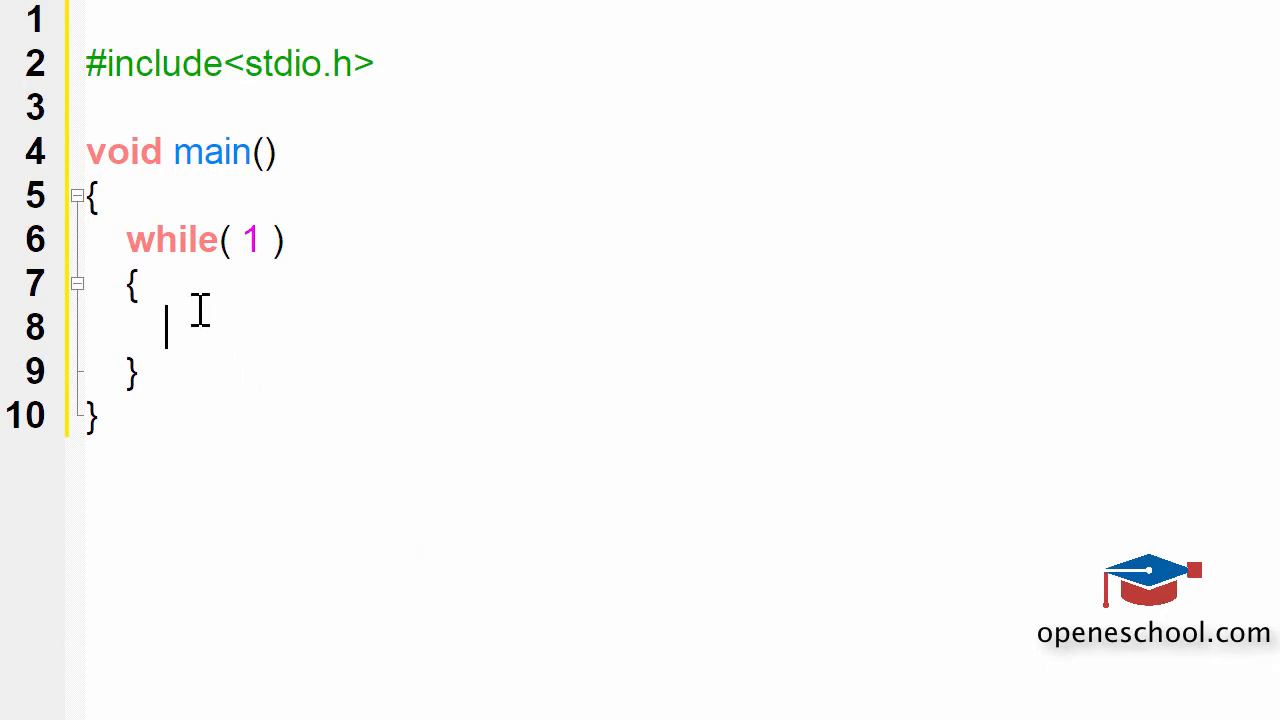
pyautogui.moveTo(264, 240)
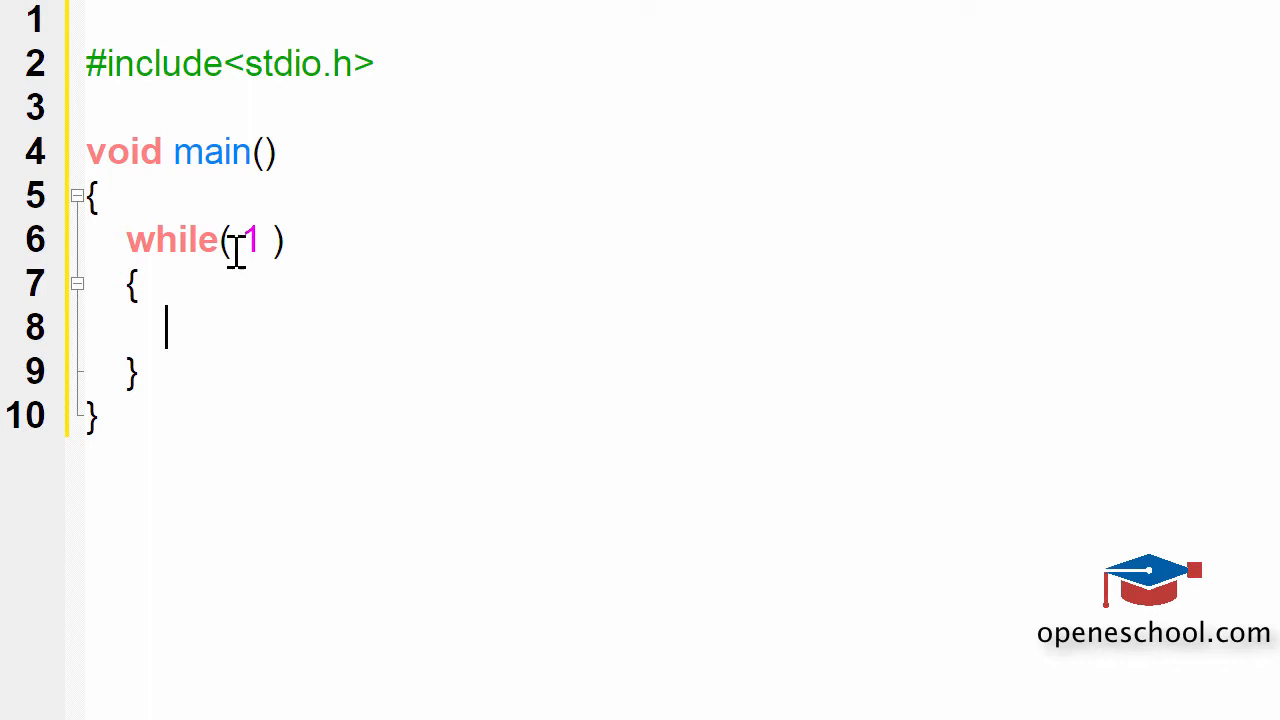
pyautogui.doubleClick(252, 240)
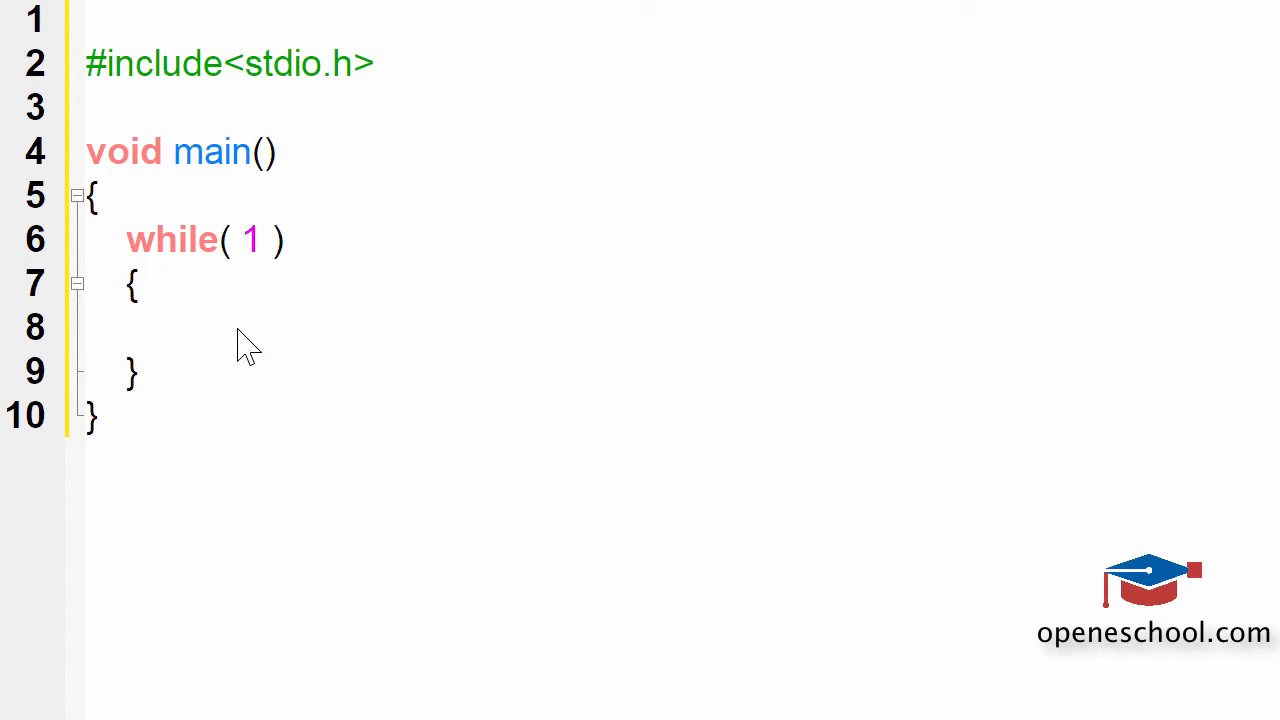
pyautogui.moveTo(138, 250)
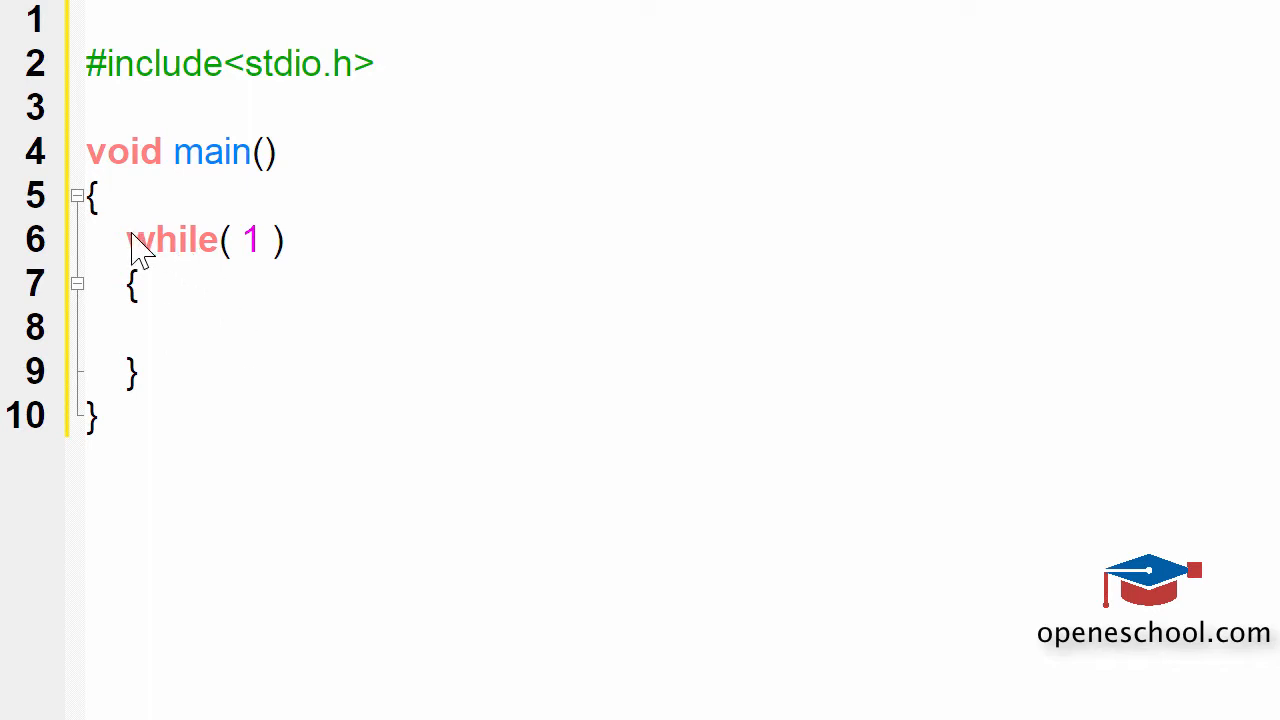
pyautogui.click(128, 240)
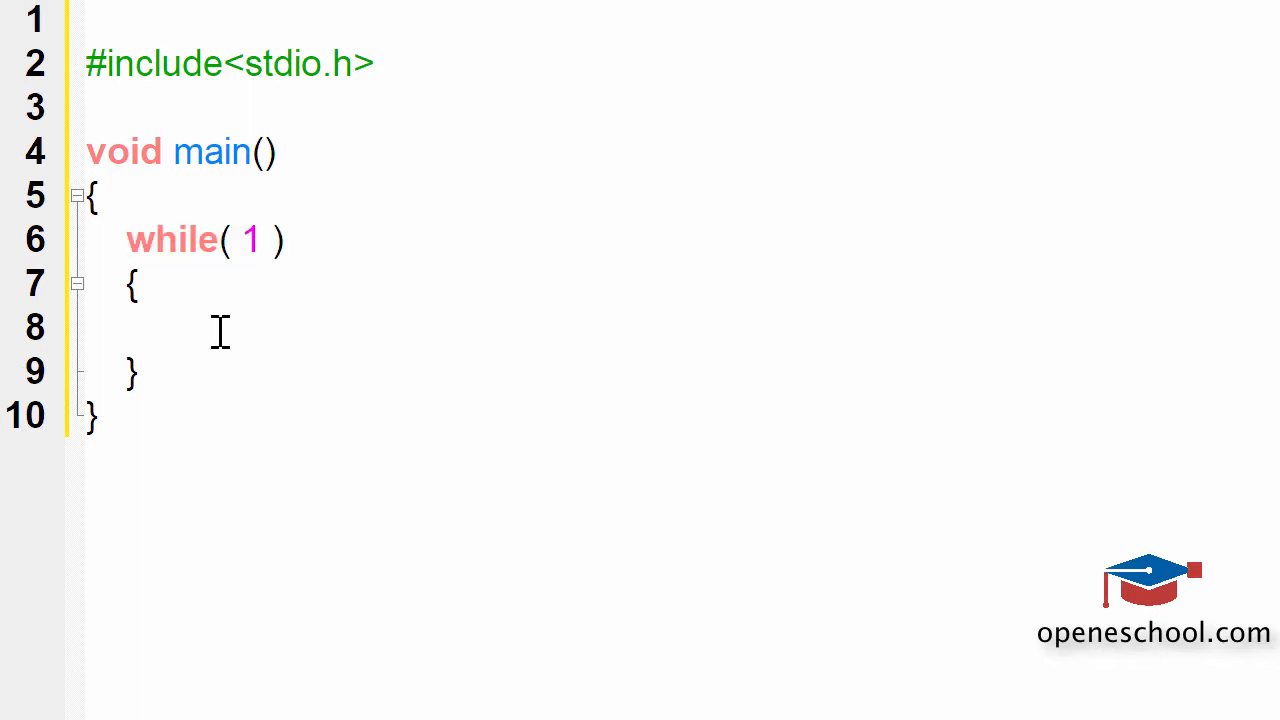
# Write printf("A "); inside the while loop body so A prints forever
pyautogui.write('pr')
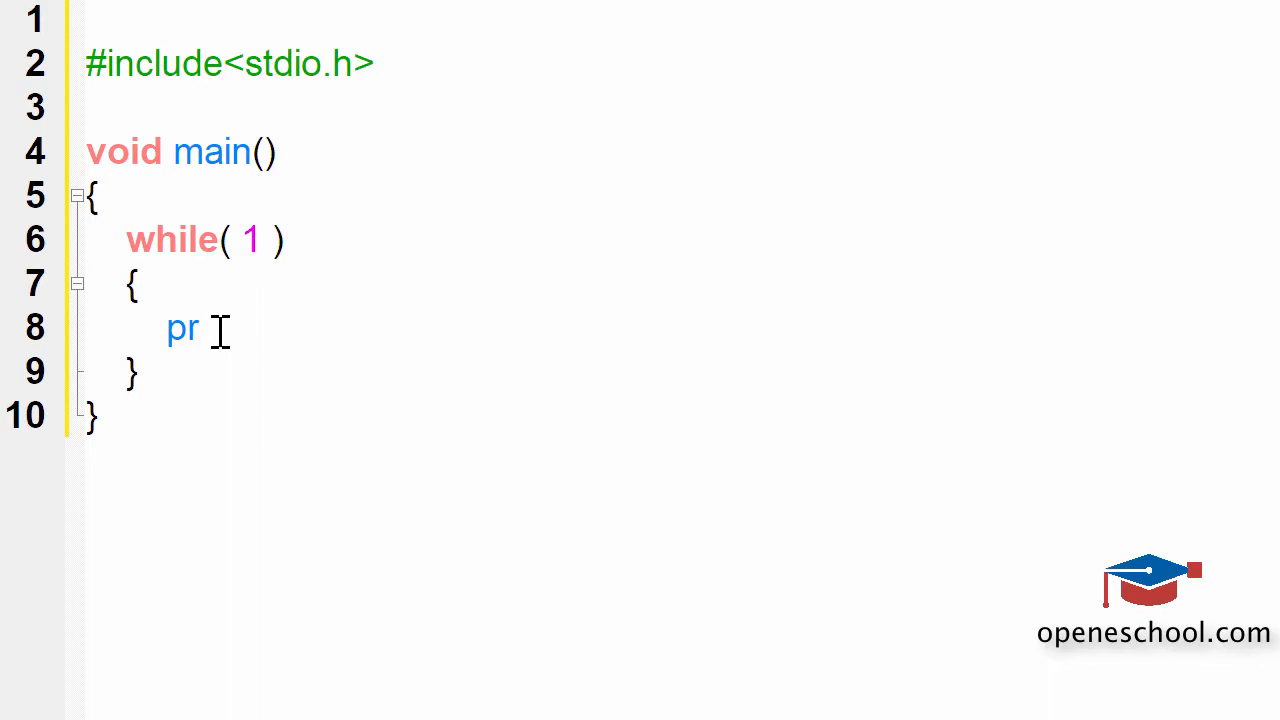
pyautogui.write('i')
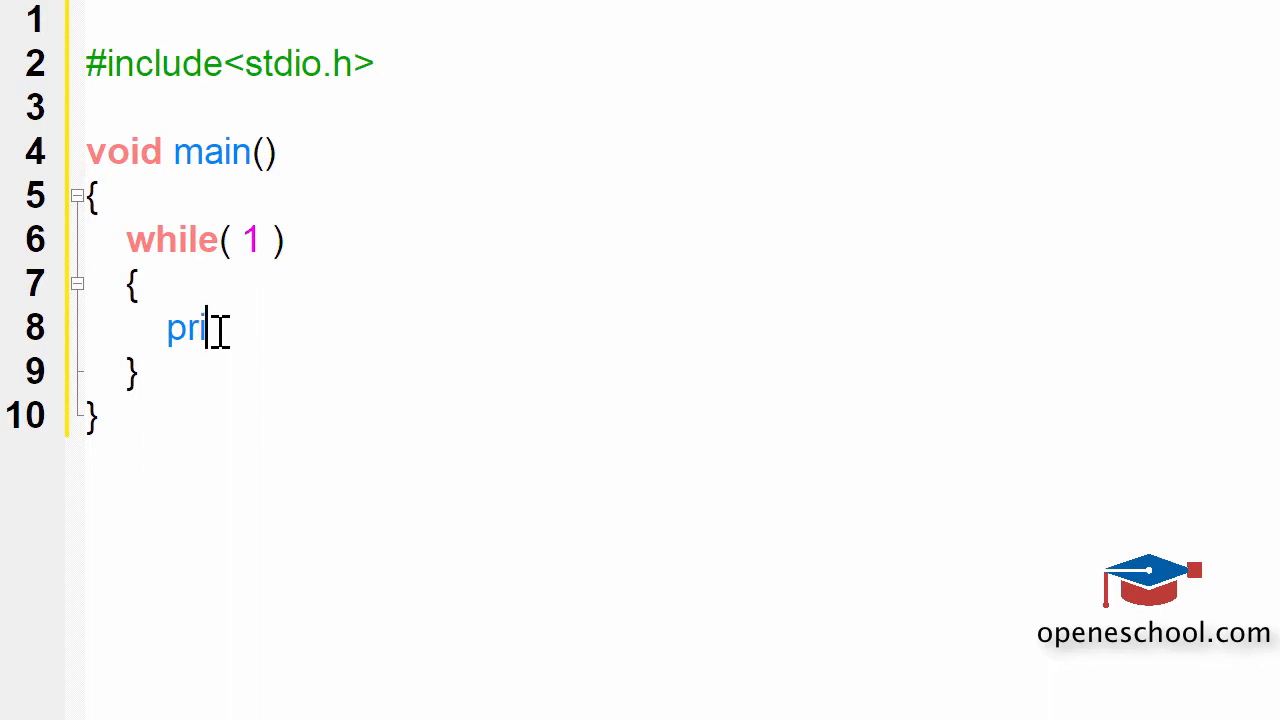
pyautogui.write('ntf(')
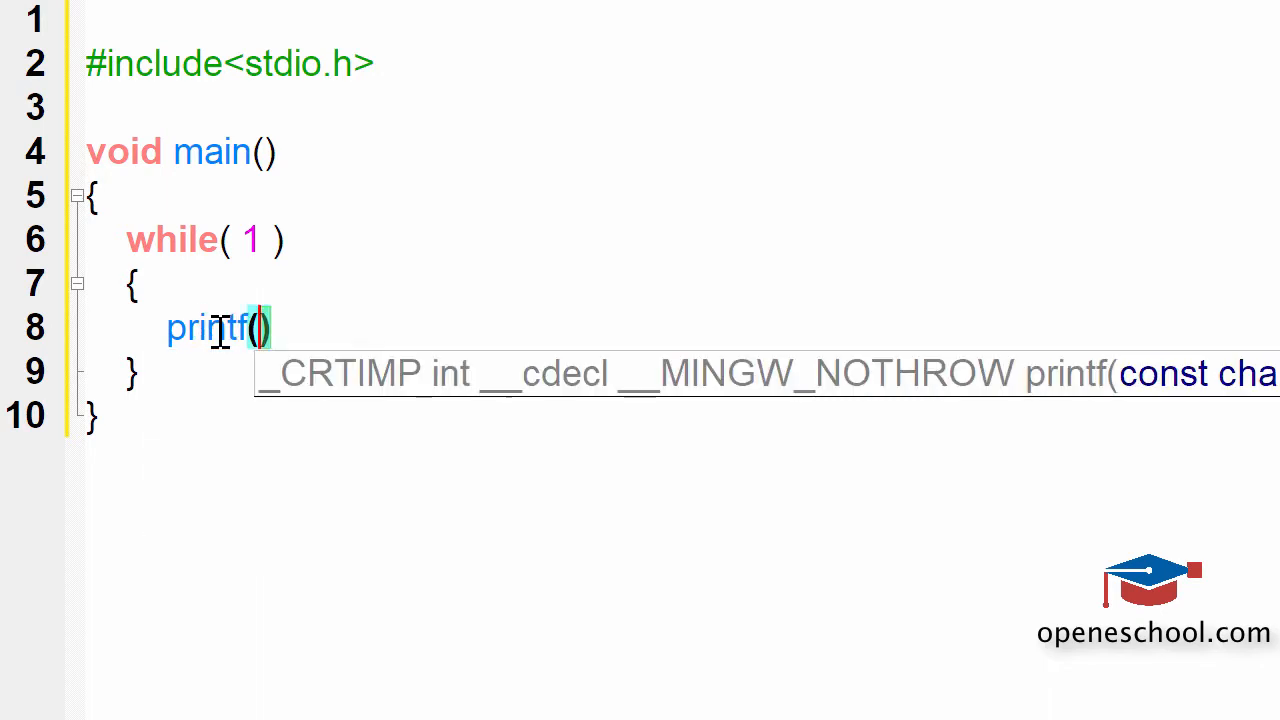
pyautogui.write('"A "')
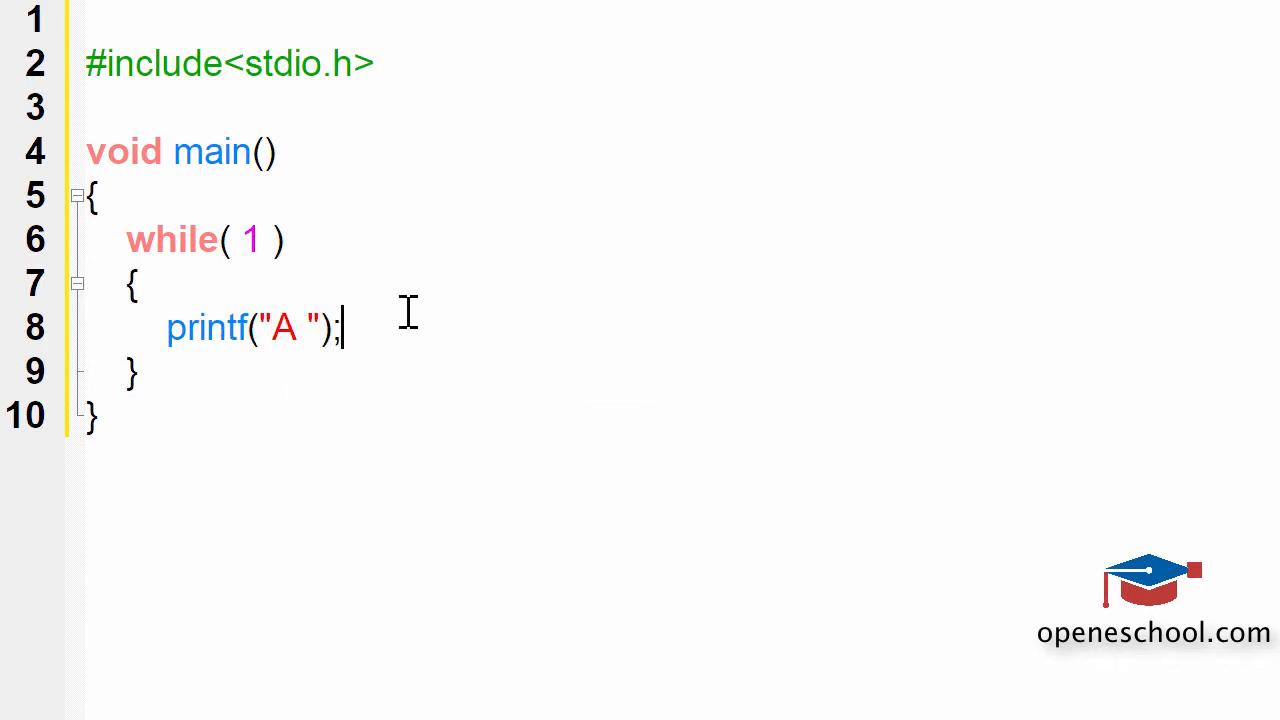
pyautogui.moveTo(168, 328); pyautogui.dragTo(340, 328)
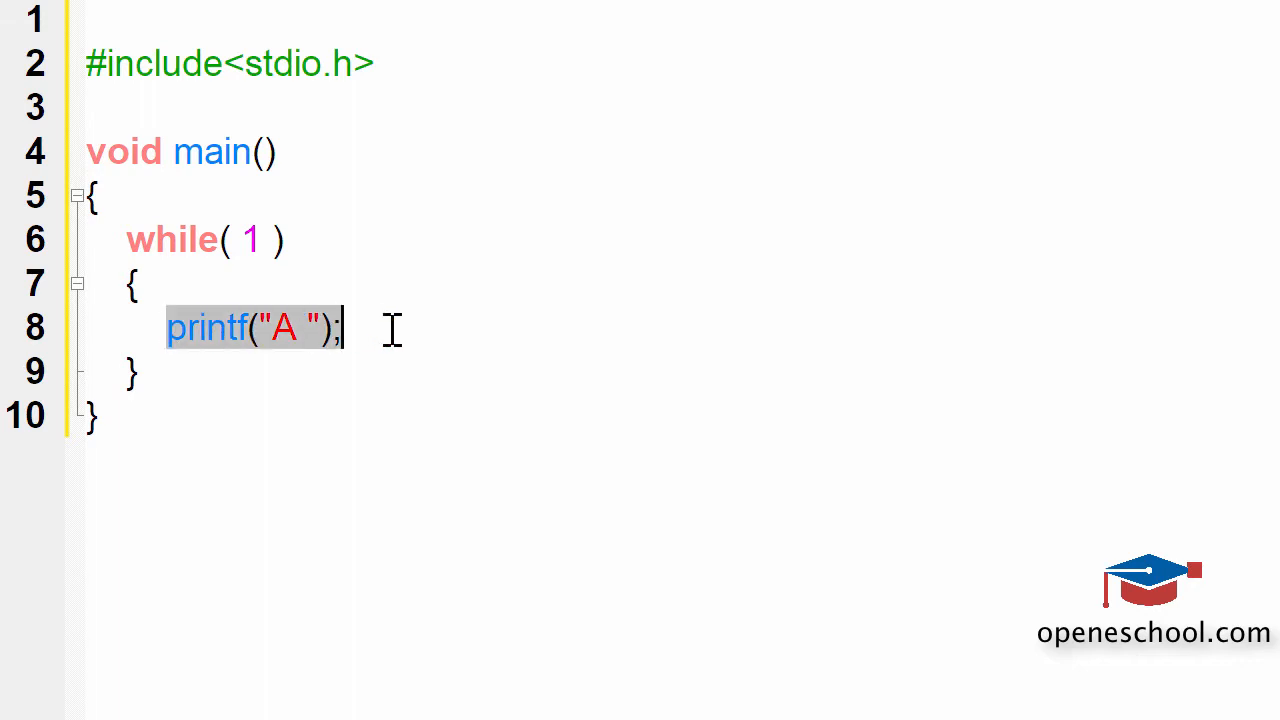
pyautogui.click(390, 328)
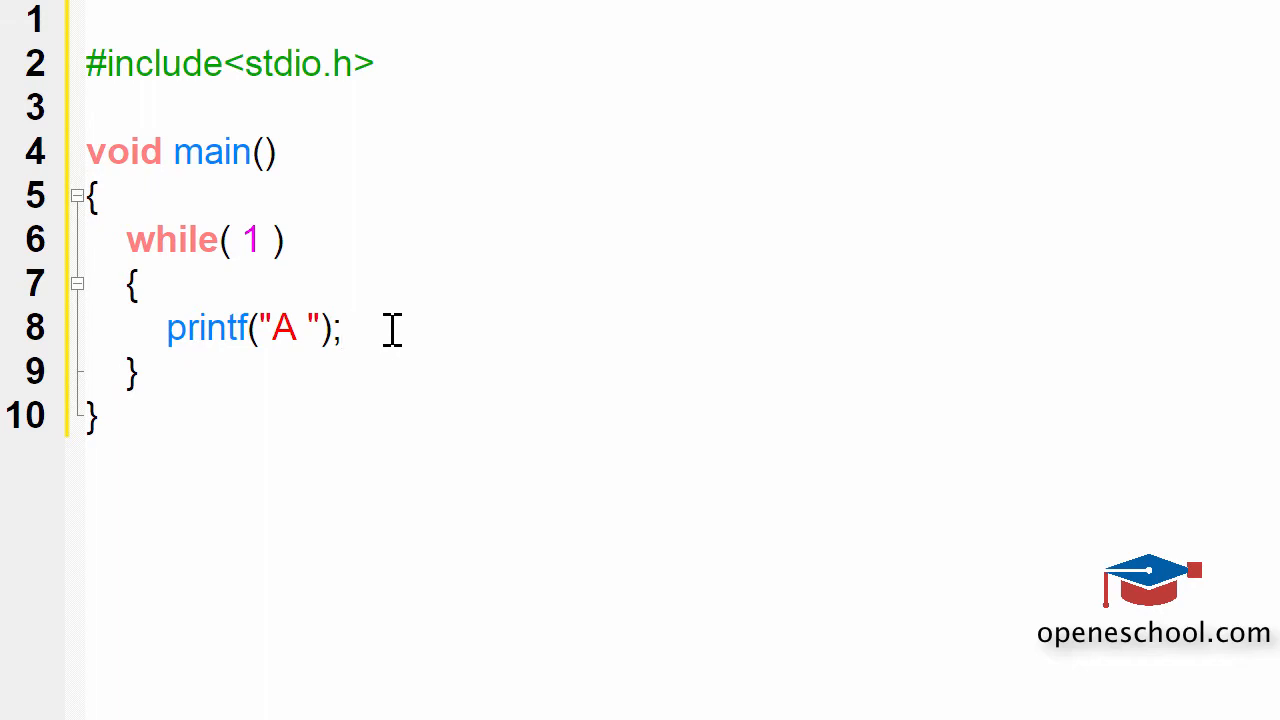
# Leave a blank line after the program and highlight the while( 1 ) header
pyautogui.click(340, 328)
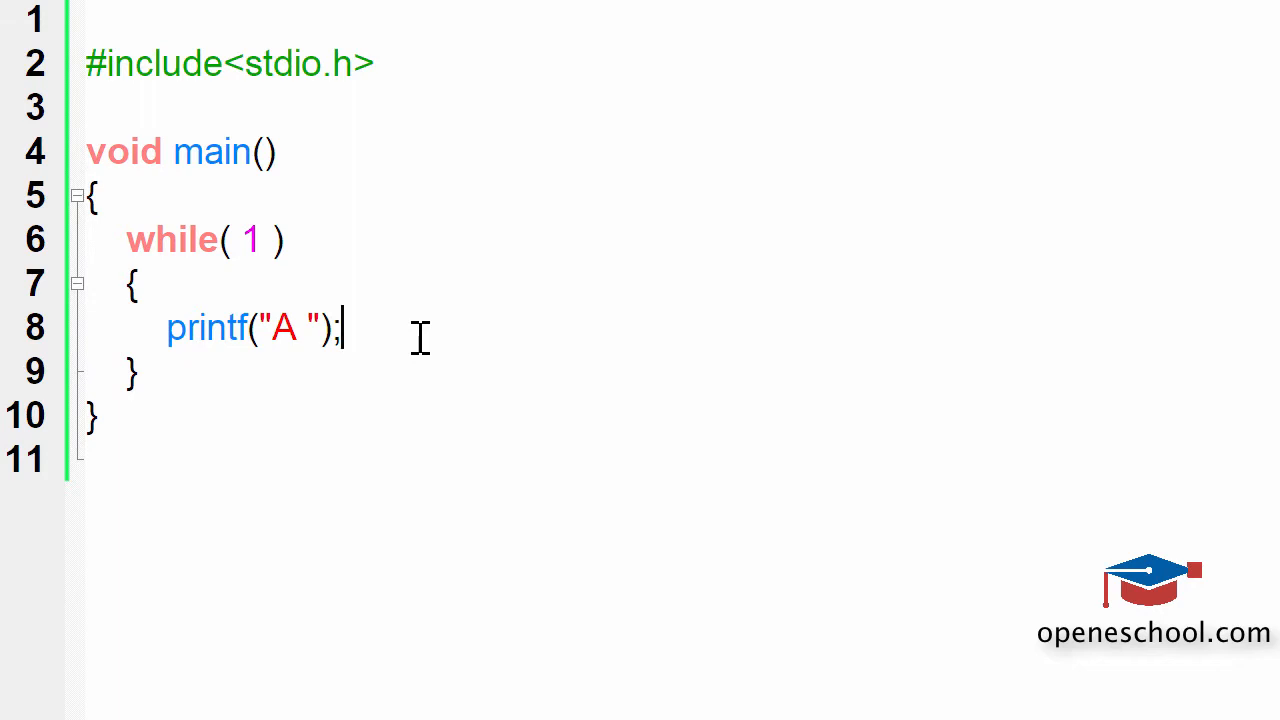
pyautogui.moveTo(124, 238); pyautogui.dragTo(284, 238)
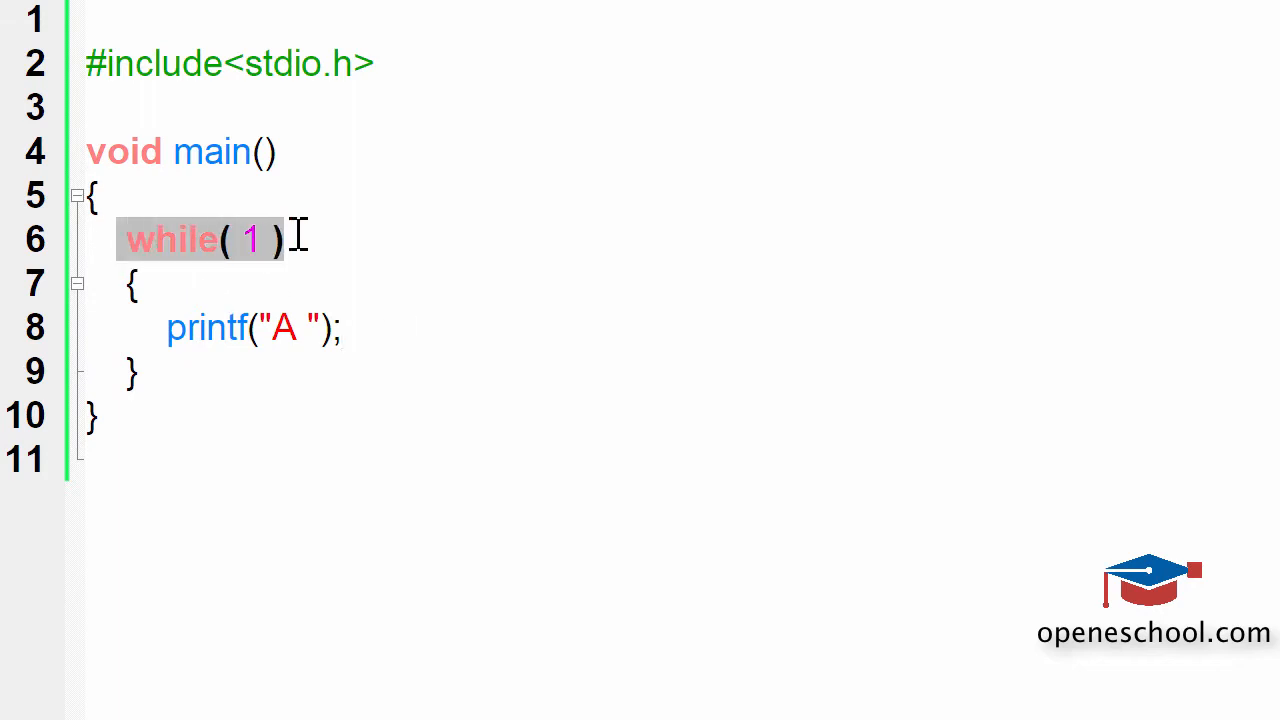